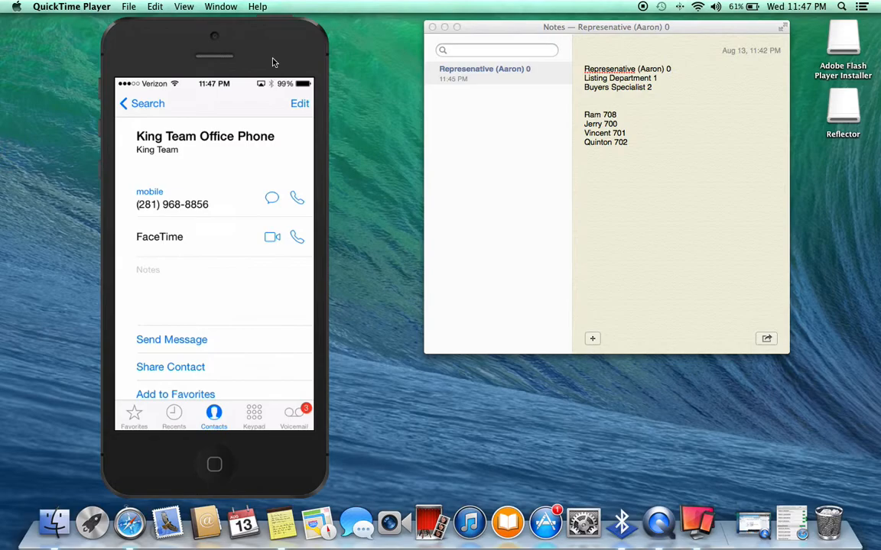
pyautogui.moveTo(603, 115)
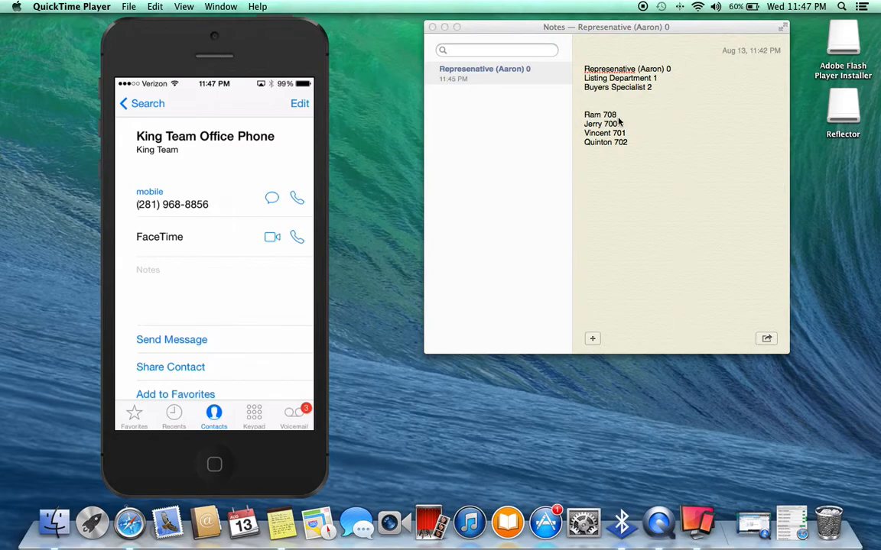
pyautogui.moveTo(639, 137)
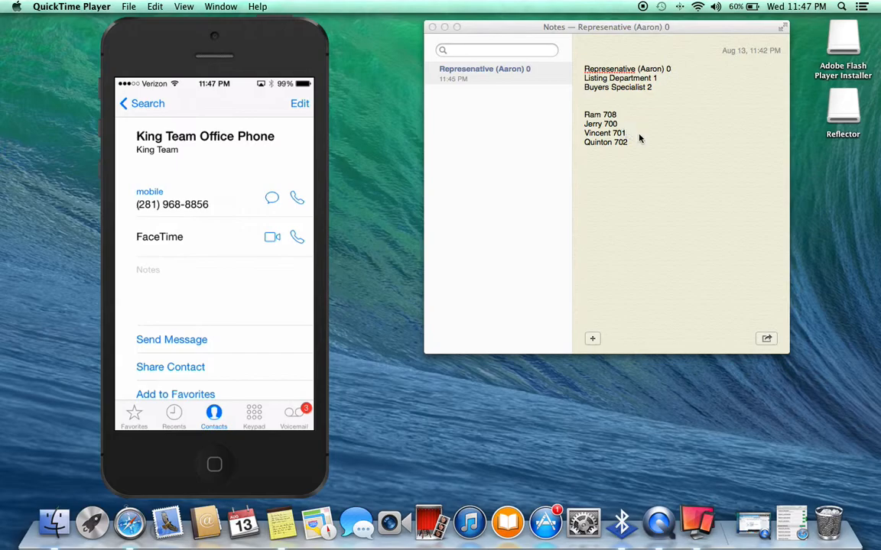
pyautogui.moveTo(624, 150)
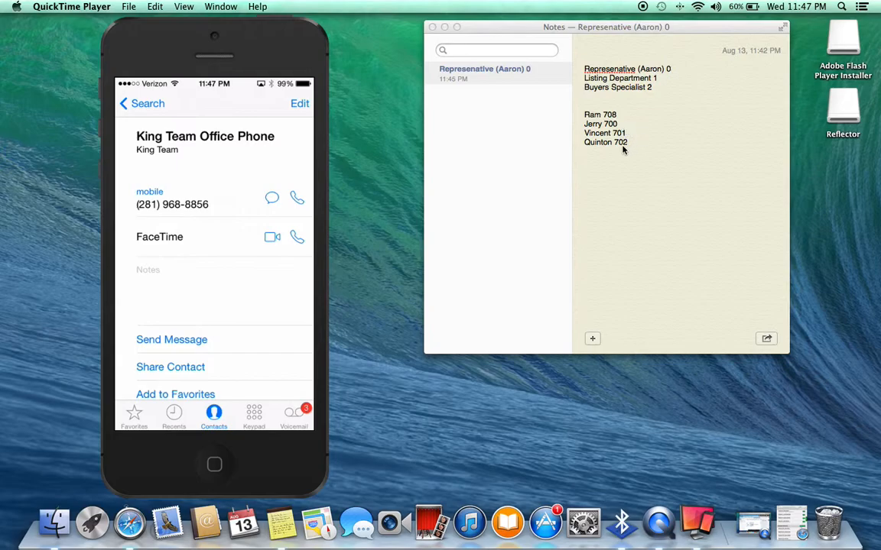
pyautogui.moveTo(675, 78)
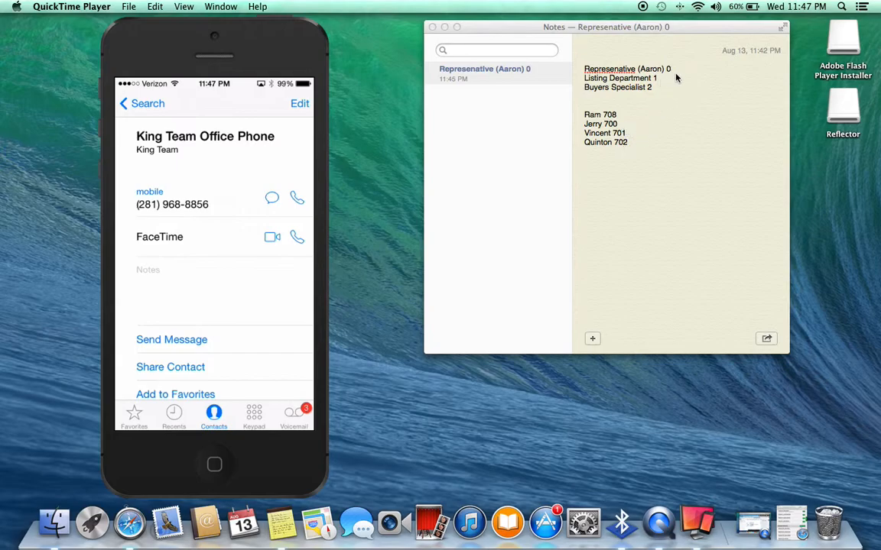
pyautogui.moveTo(660, 80)
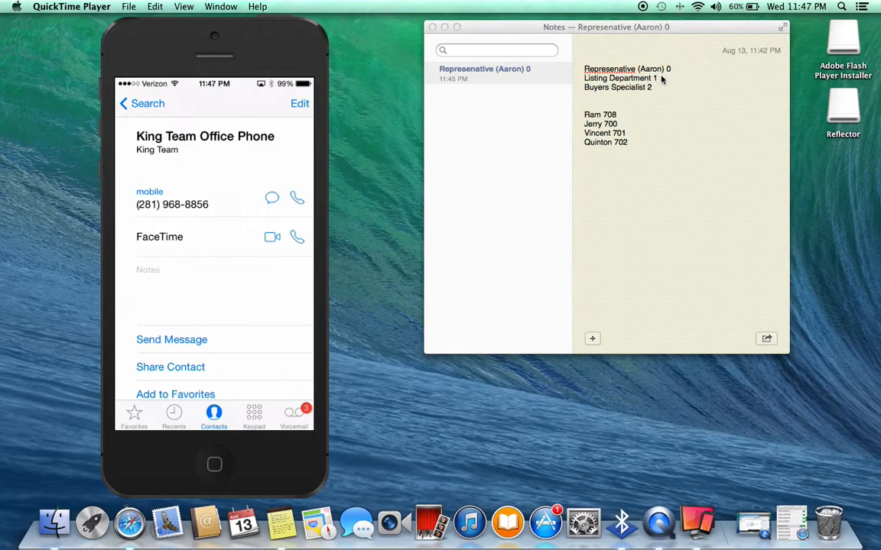
pyautogui.moveTo(675, 75)
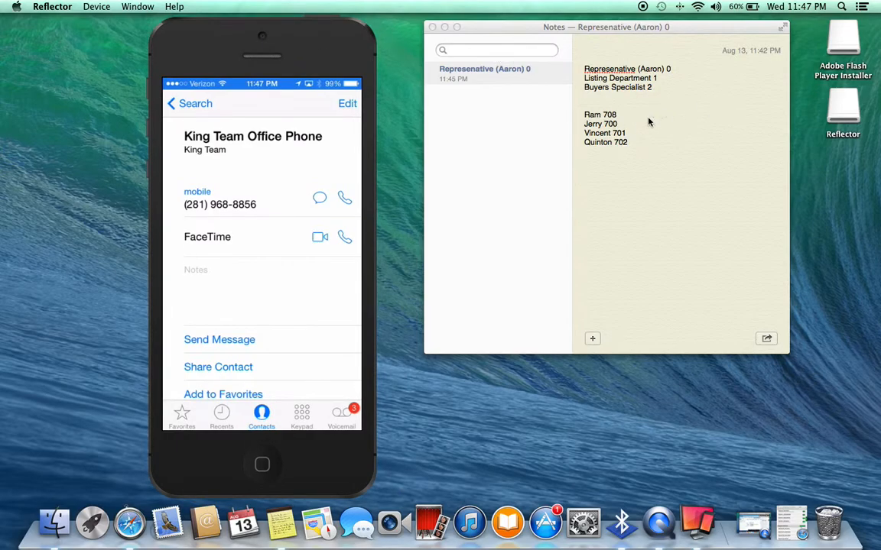
pyautogui.moveTo(673, 69)
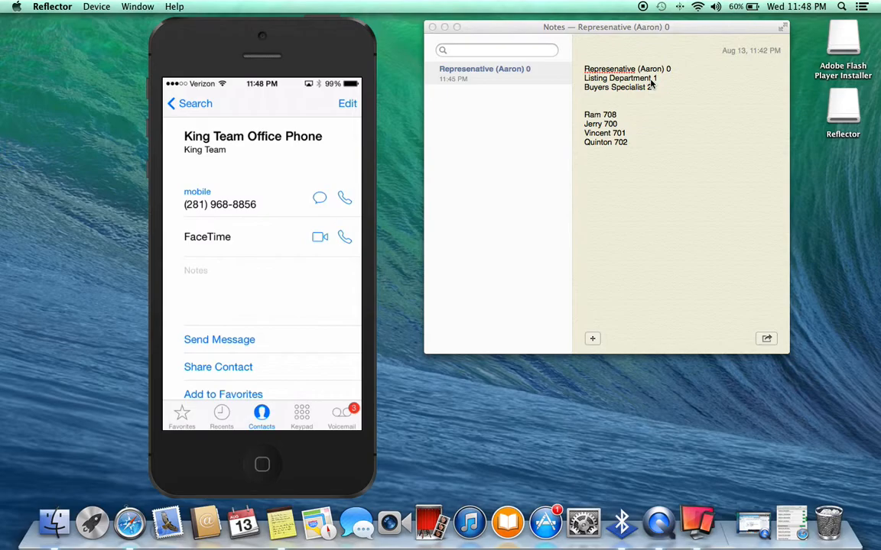
# Answer the King Team Office Phone call on speaker and key 1 on the dial pad.
pyautogui.click(344, 199)
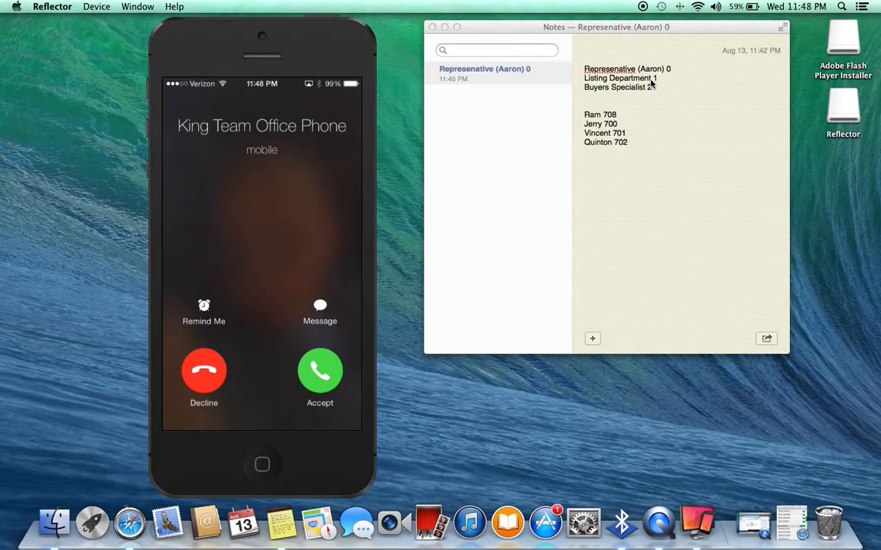
pyautogui.click(320, 372)
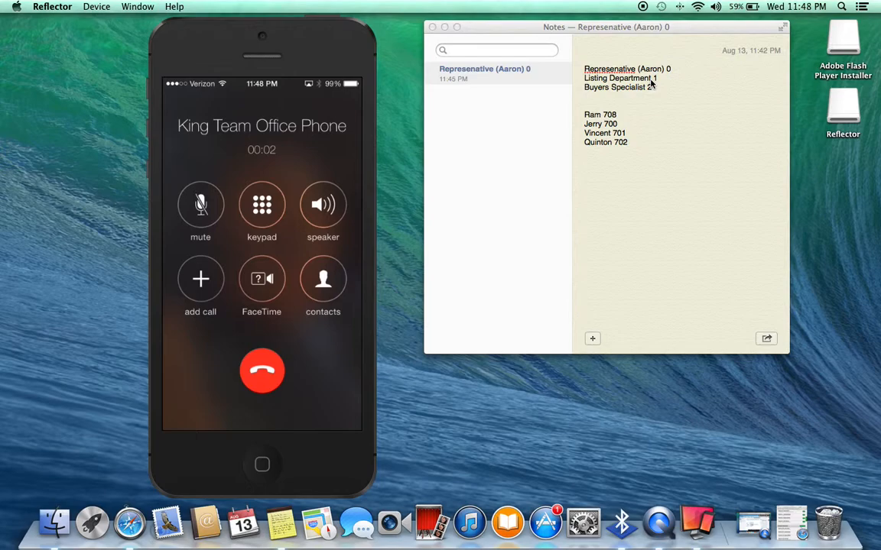
pyautogui.click(323, 205)
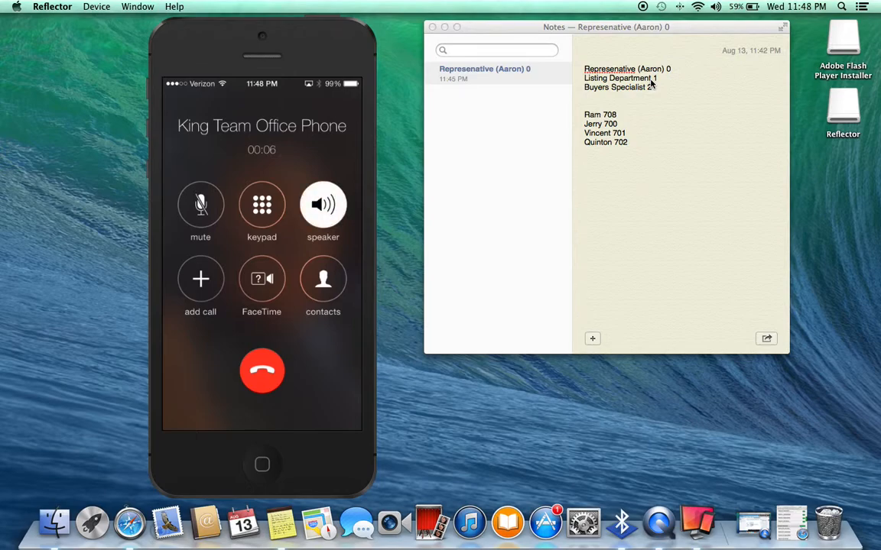
pyautogui.click(261, 205)
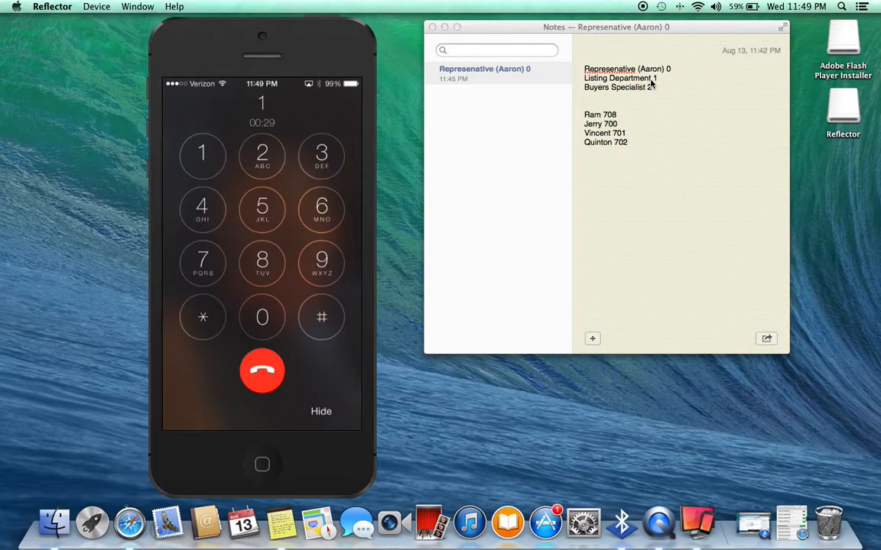
# Key the transfer code ## 2 and extension 702, then return to the in-call controls.
pyautogui.click(321, 316)
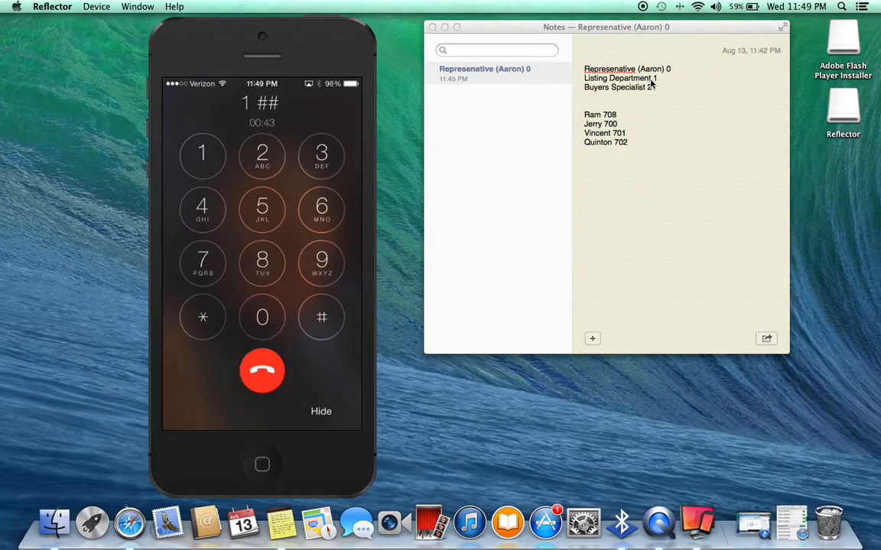
pyautogui.click(261, 153)
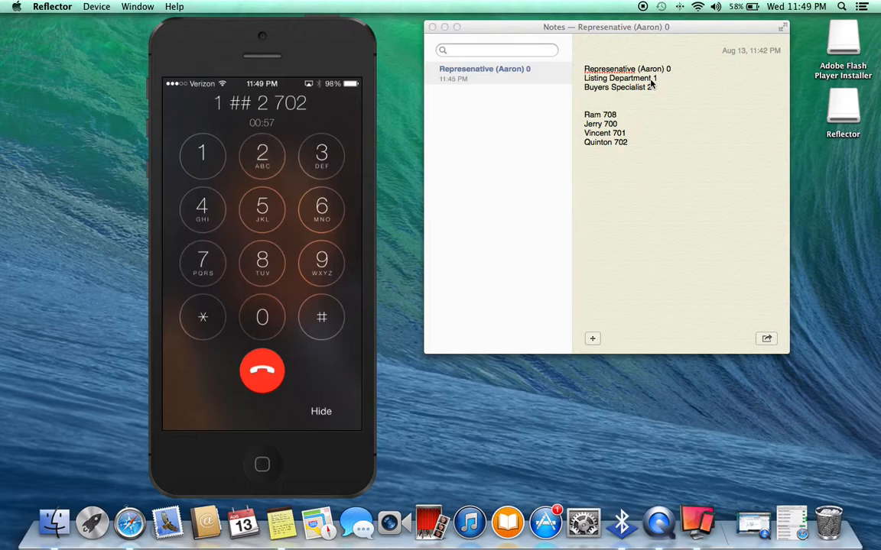
pyautogui.click(321, 317)
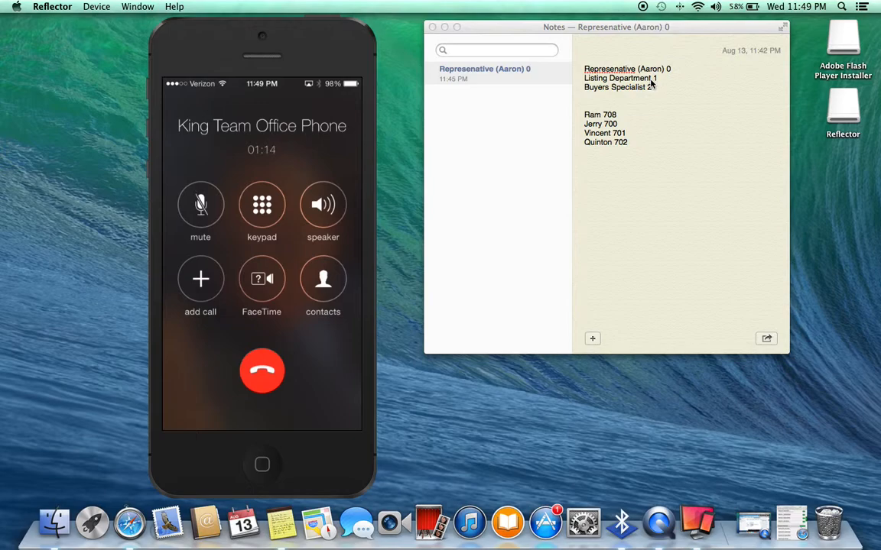
# Key 1 on the dial pad and hang up the call.
pyautogui.click(262, 205)
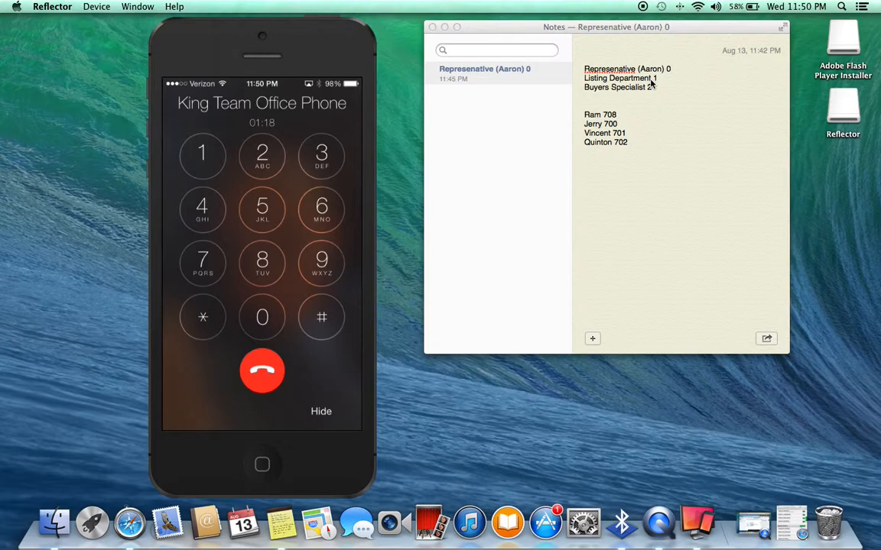
pyautogui.click(202, 153)
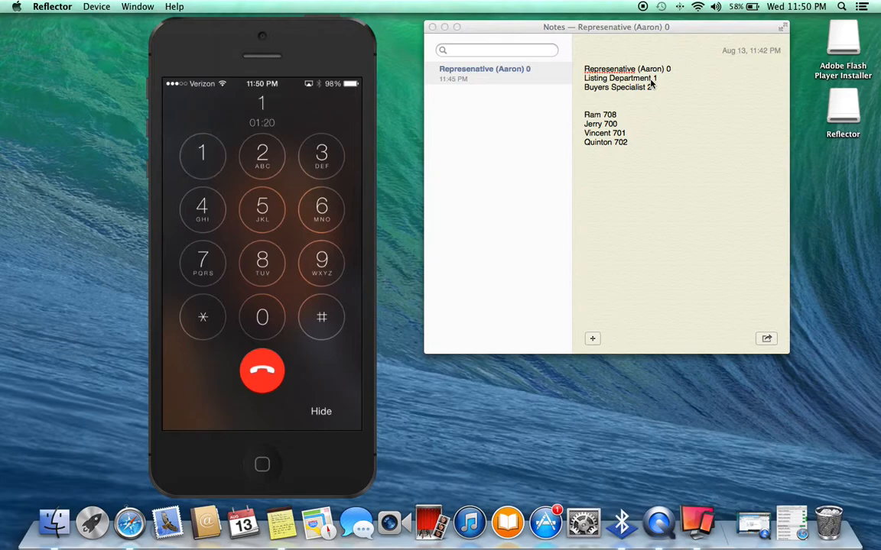
pyautogui.click(263, 372)
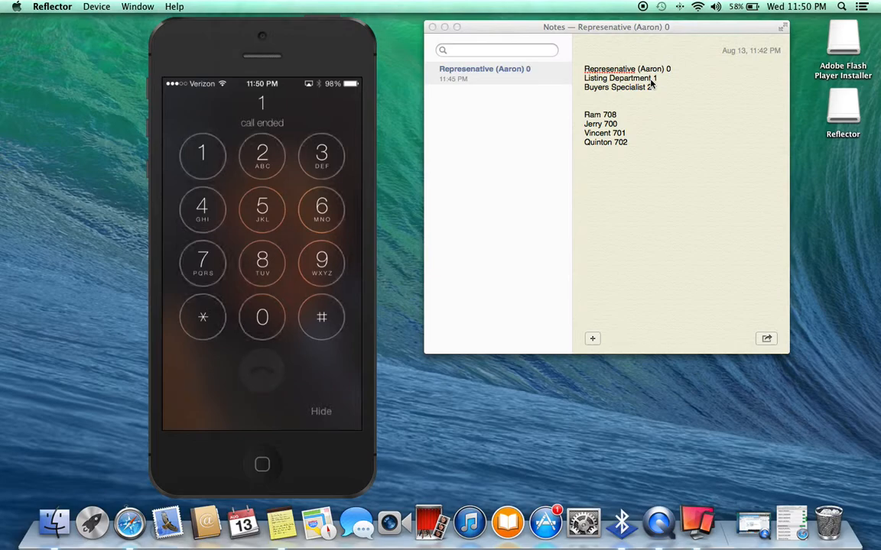